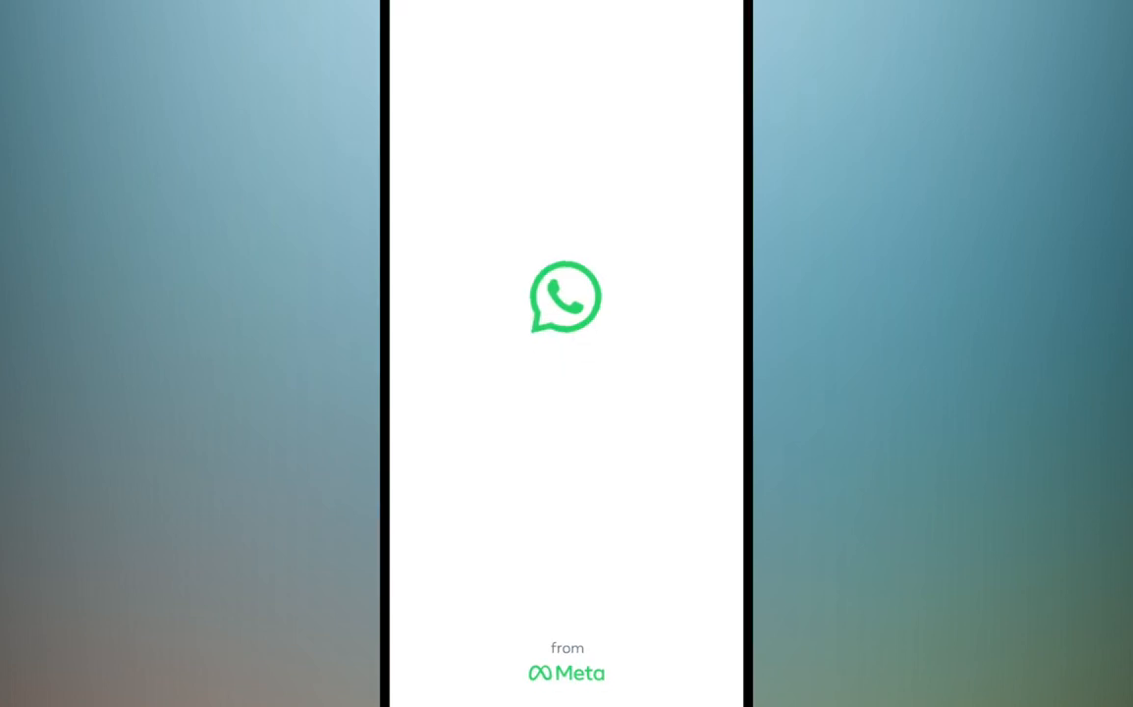
Reach the Chat backup settings, showing no prior backup and no Google account linked.
{"action": "left_click", "coordinate": [726, 13]}
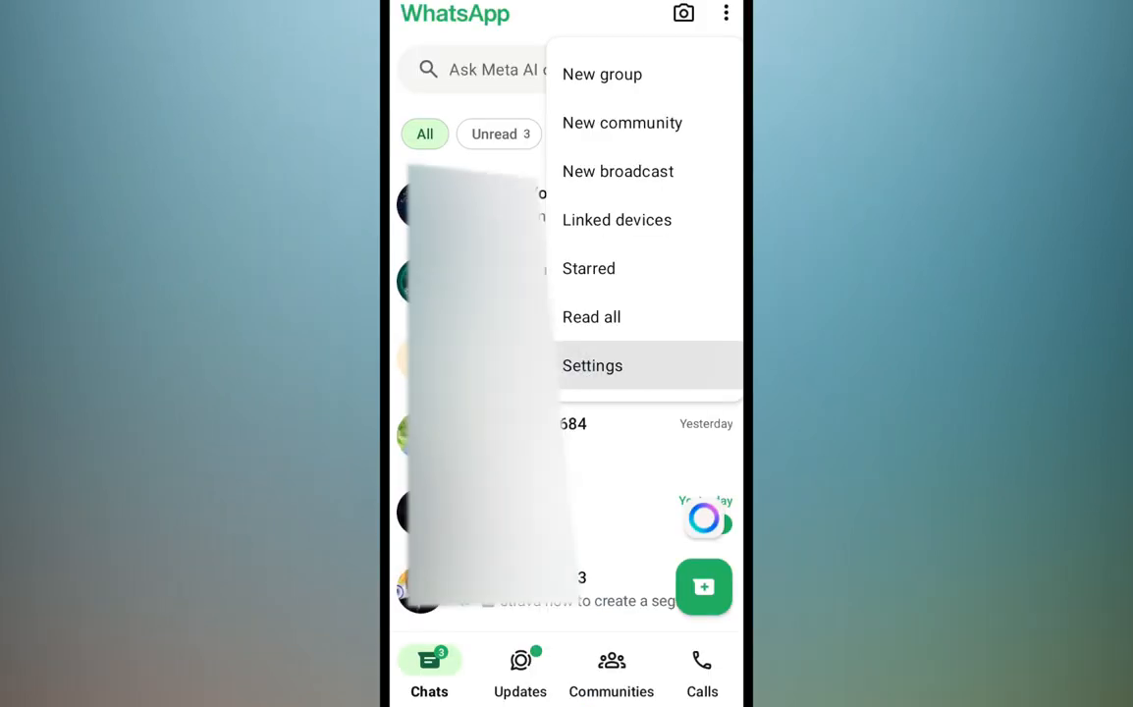
{"action": "left_click", "coordinate": [593, 366]}
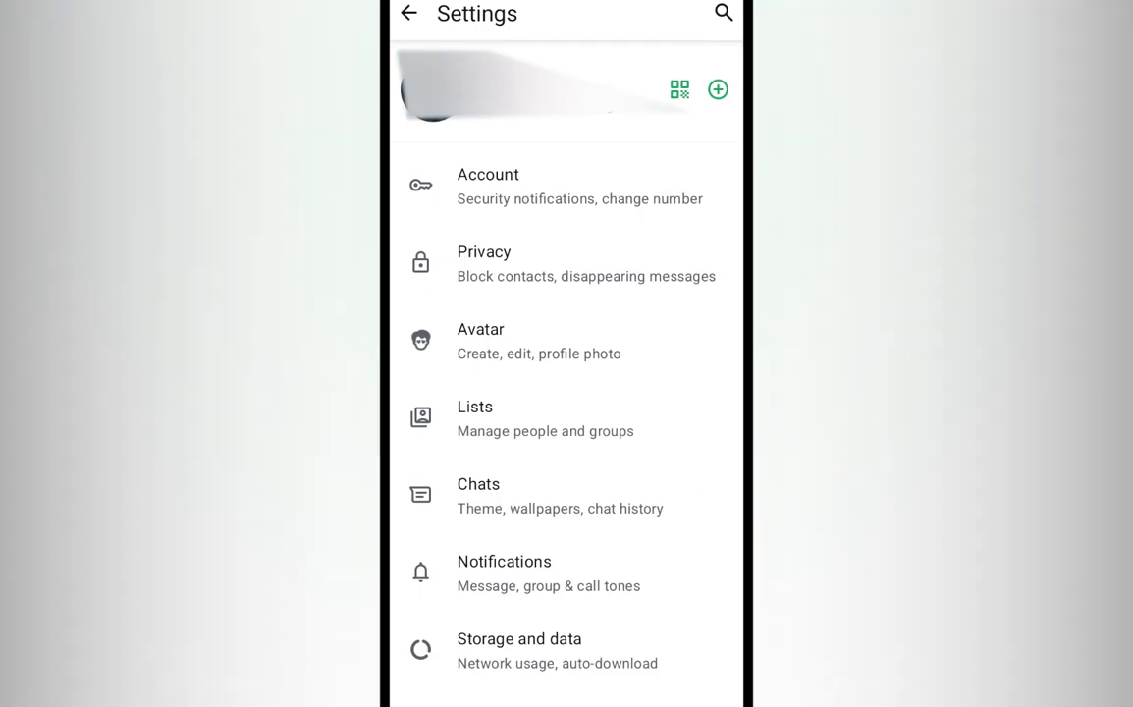
{"action": "left_click", "coordinate": [479, 495]}
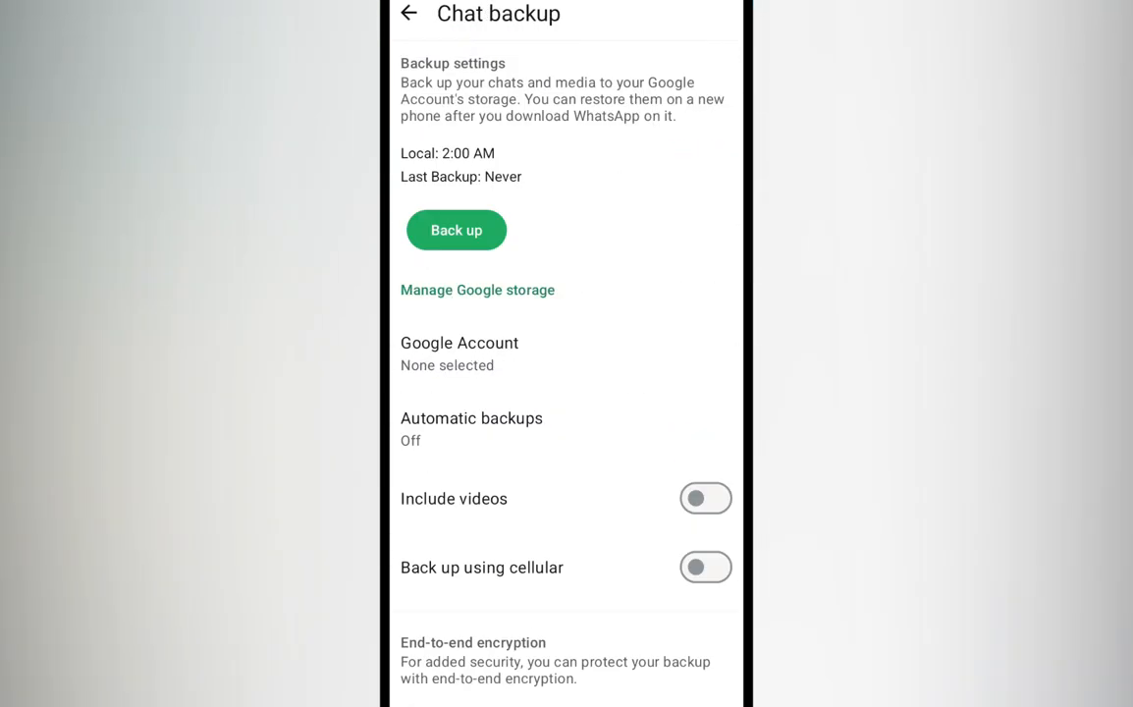
Back up the chats locally (12:36 PM), then launch WhatsApp Business to its welcome screen.
{"action": "left_click", "coordinate": [455, 230]}
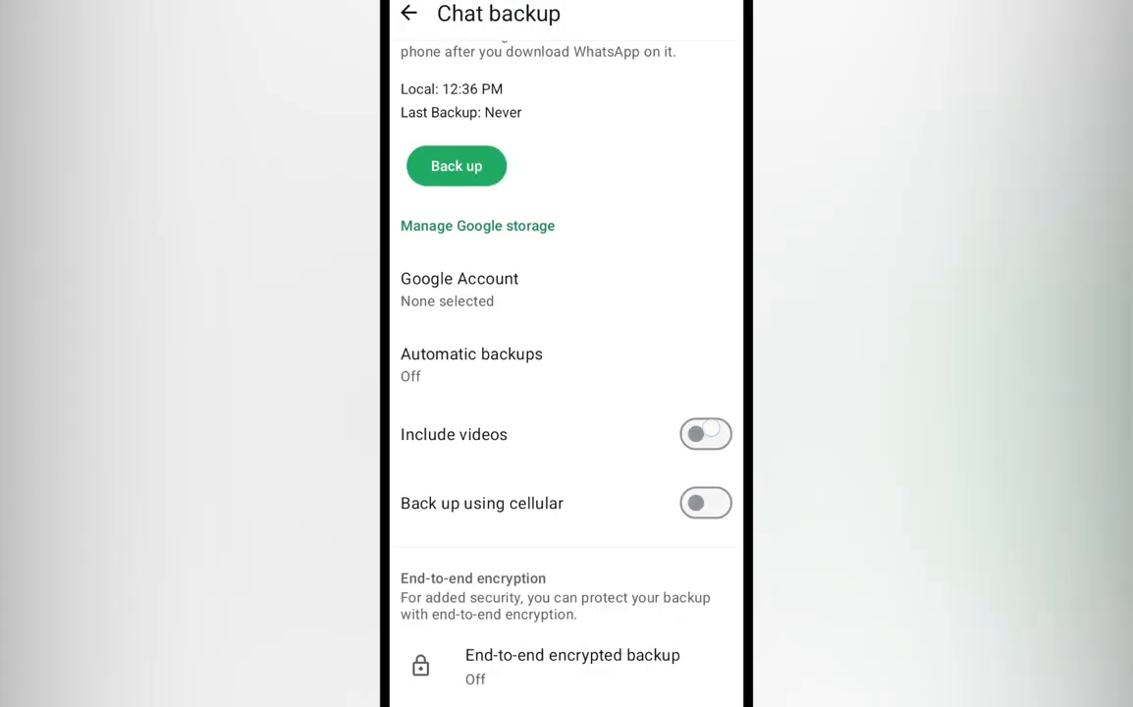
{"action": "left_click", "coordinate": [705, 434]}
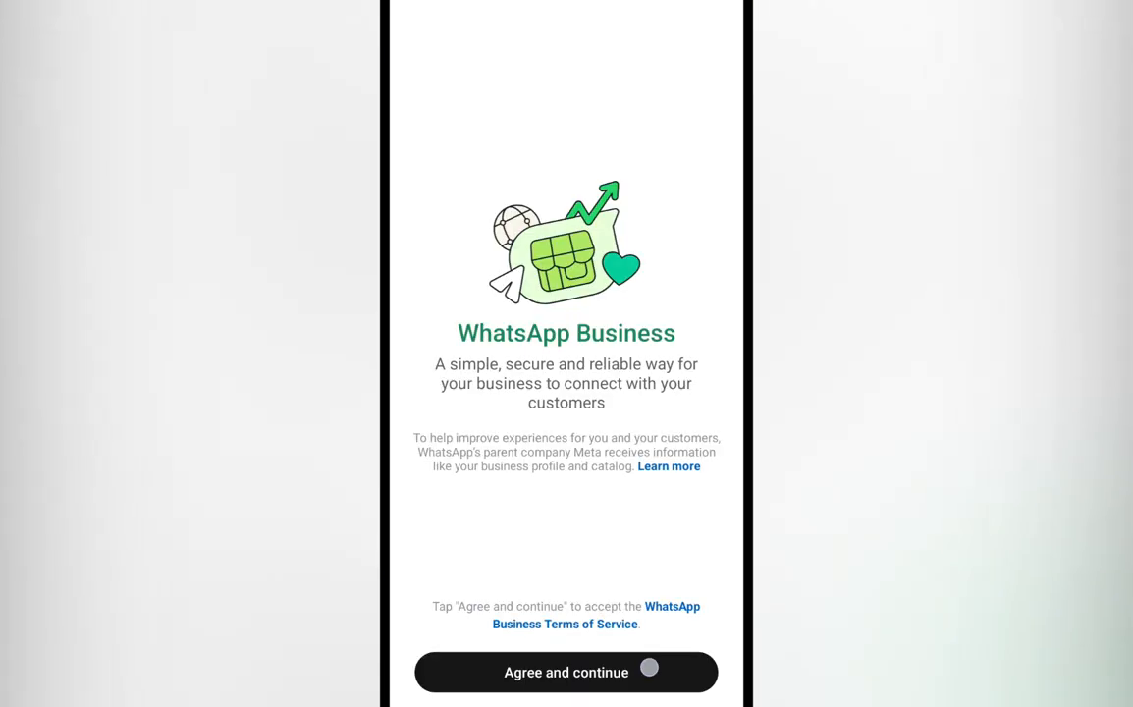
Accept the WhatsApp Business terms and submit the phone number for verification.
{"action": "left_click", "coordinate": [565, 672]}
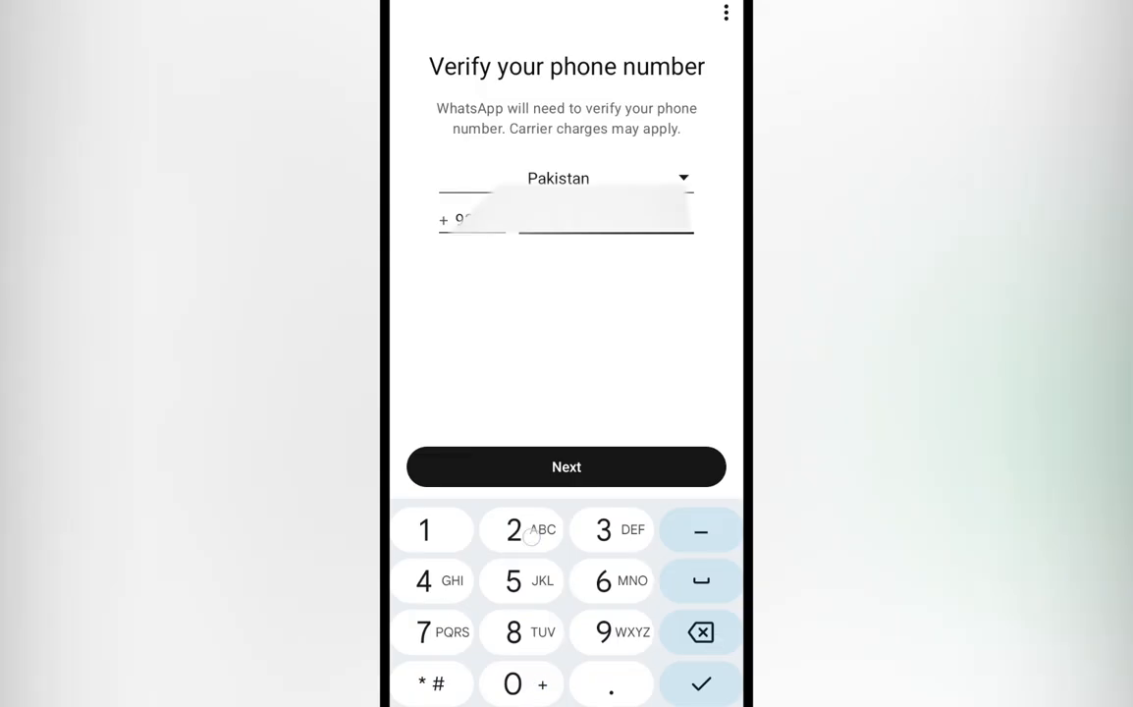
{"action": "left_click", "coordinate": [566, 467]}
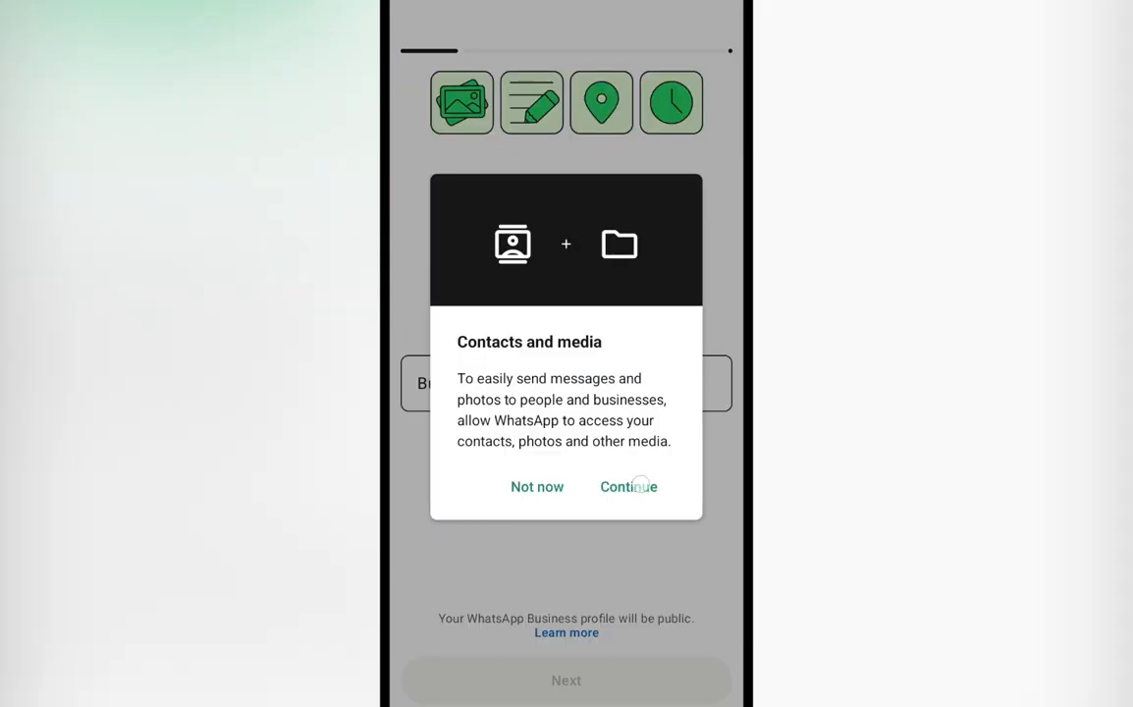
Allow contacts and media access so the Business chat list shows existing conversations.
{"action": "left_click", "coordinate": [628, 487]}
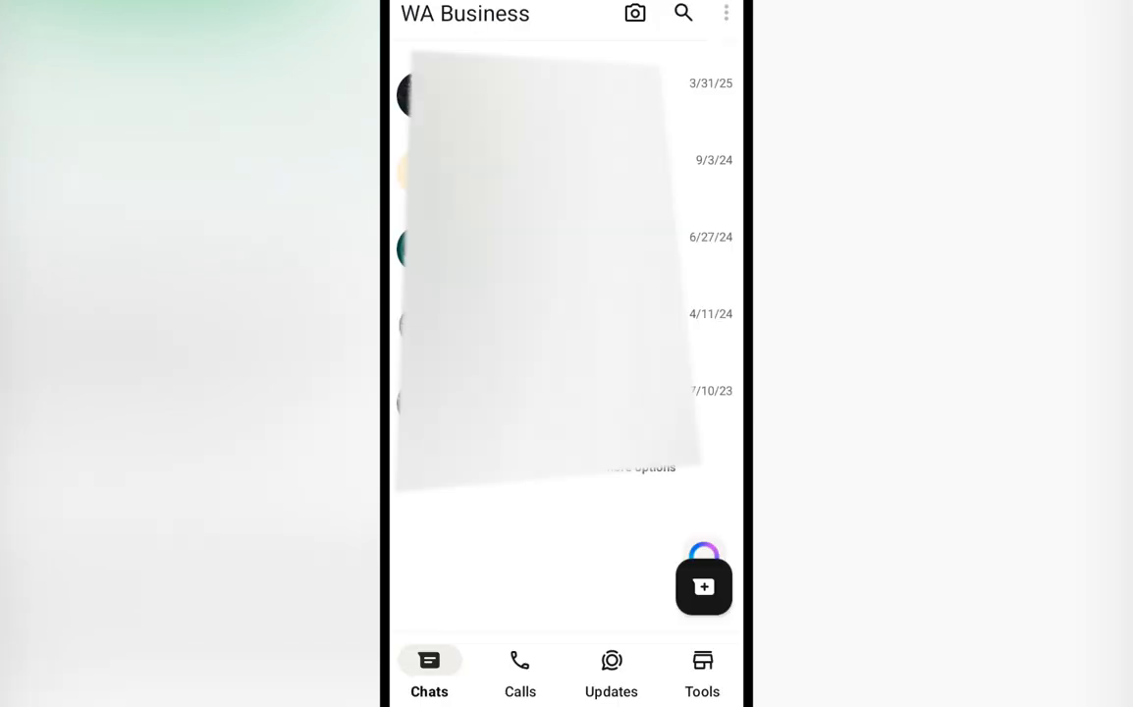